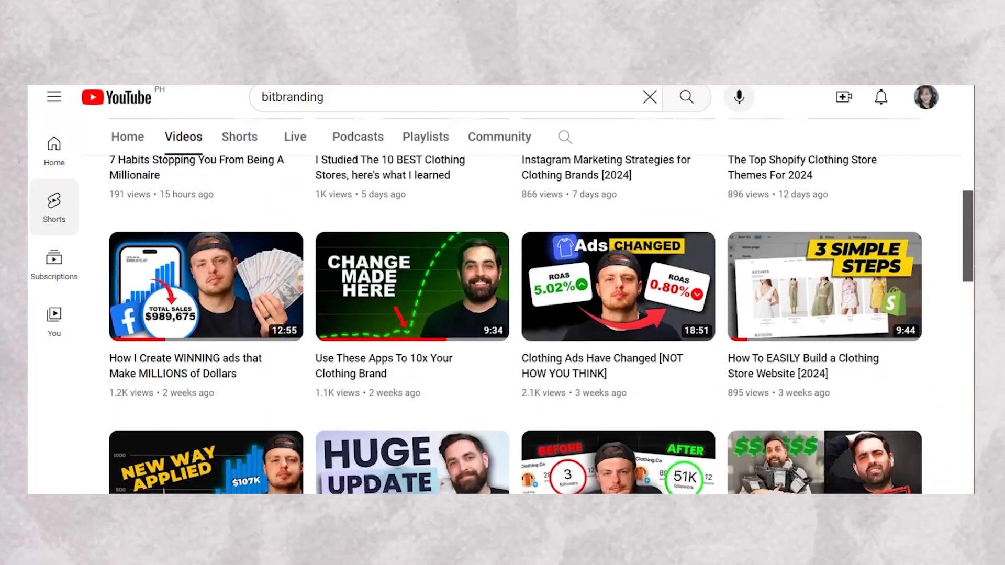
Scroll down the bitbranding channel's Videos tab to browse more uploads.
scroll("down", 3)
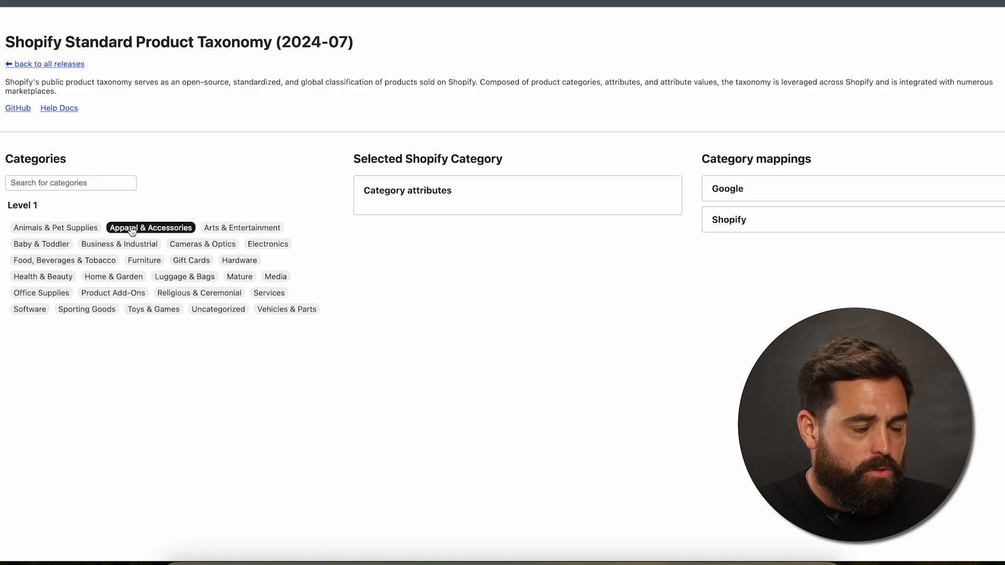
Open Apparel & Accessories > Clothing > Clothing Tops > Blouses and view its category attributes.
left_click(150, 227)
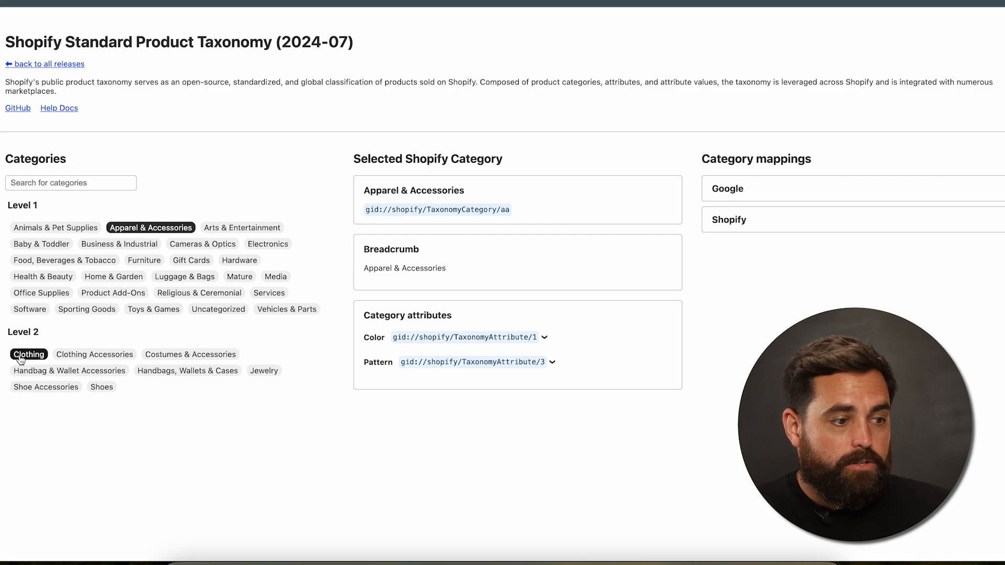
left_click(29, 354)
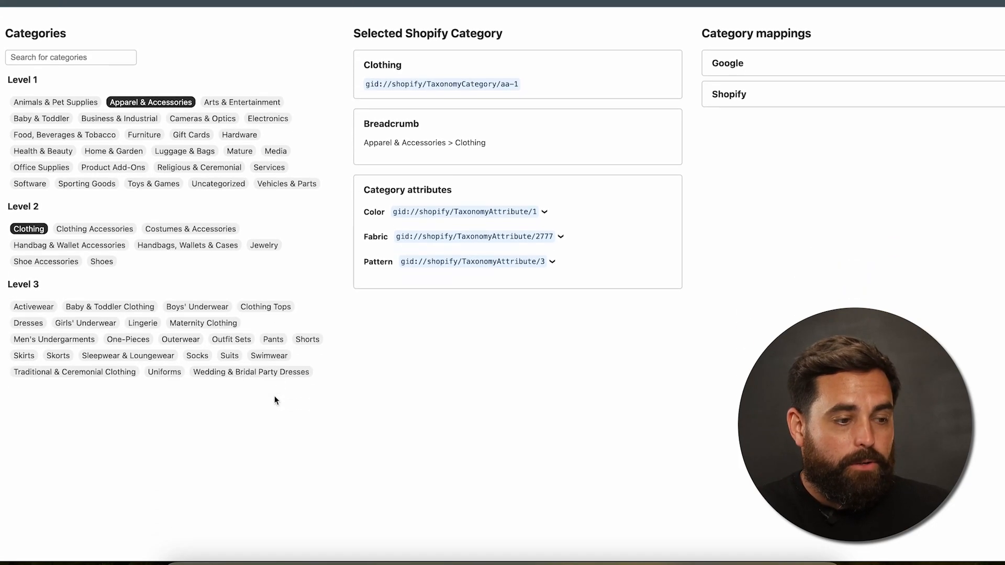
left_click(265, 307)
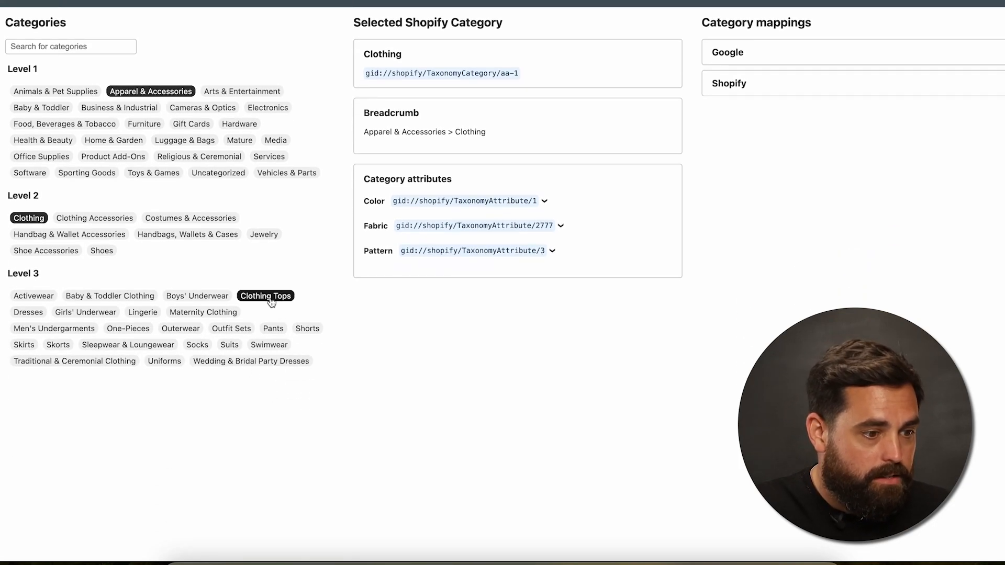
left_click(264, 295)
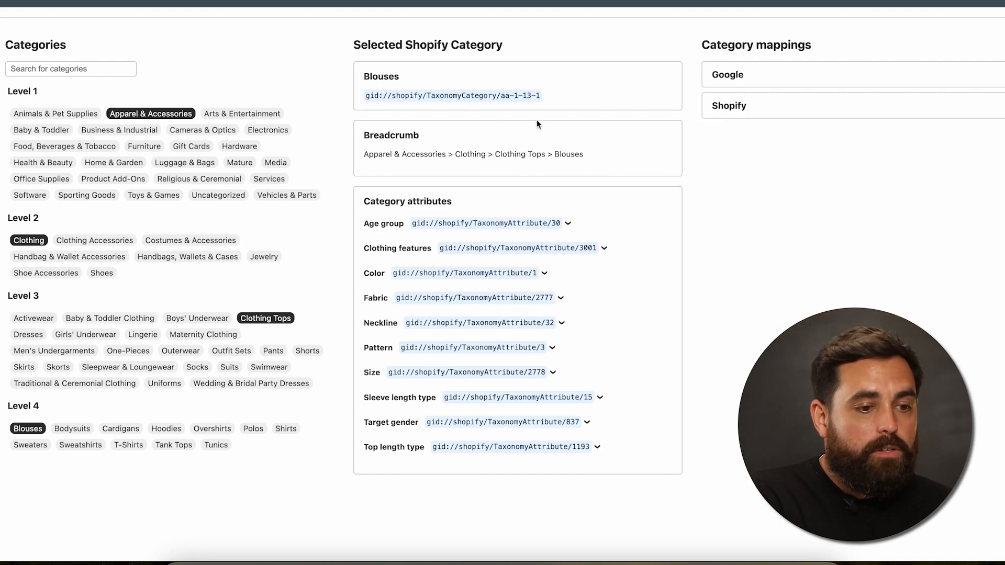
mouse_move(476, 222)
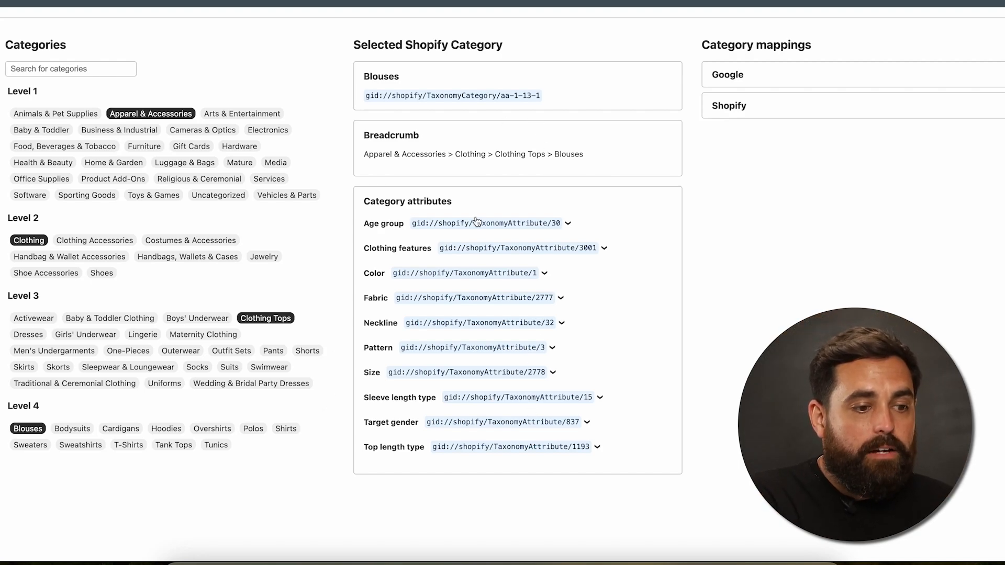
mouse_move(440, 211)
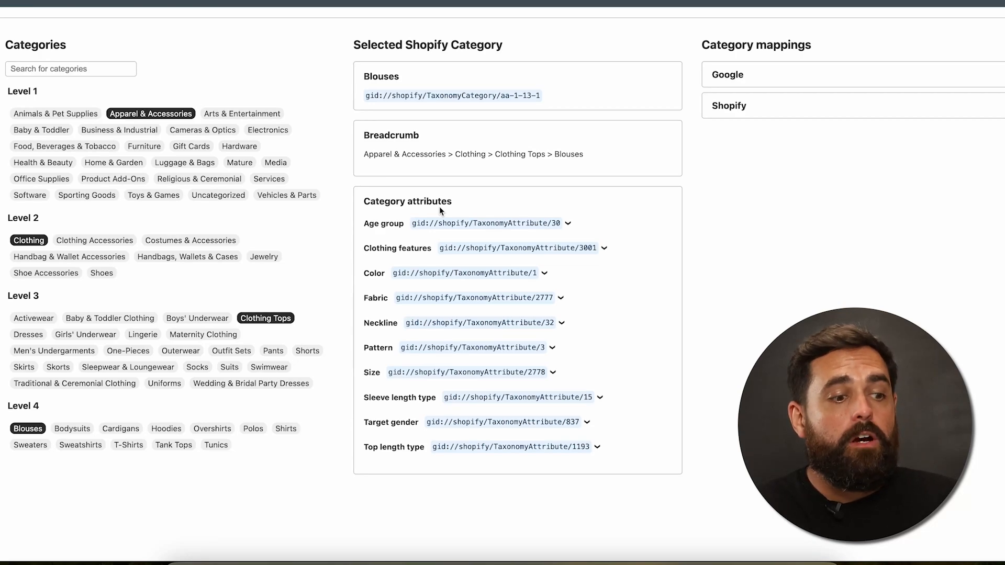
mouse_move(372, 244)
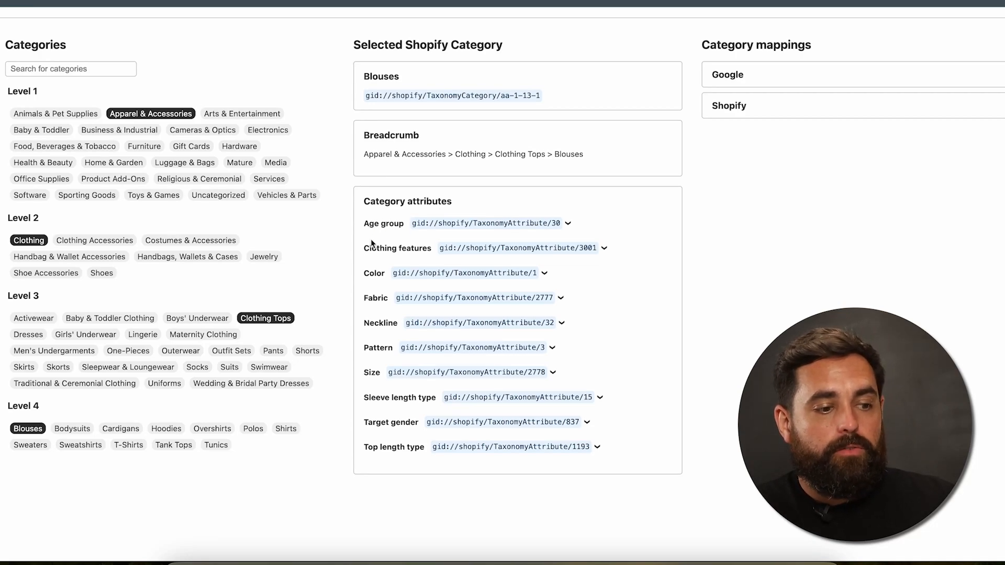
mouse_move(354, 362)
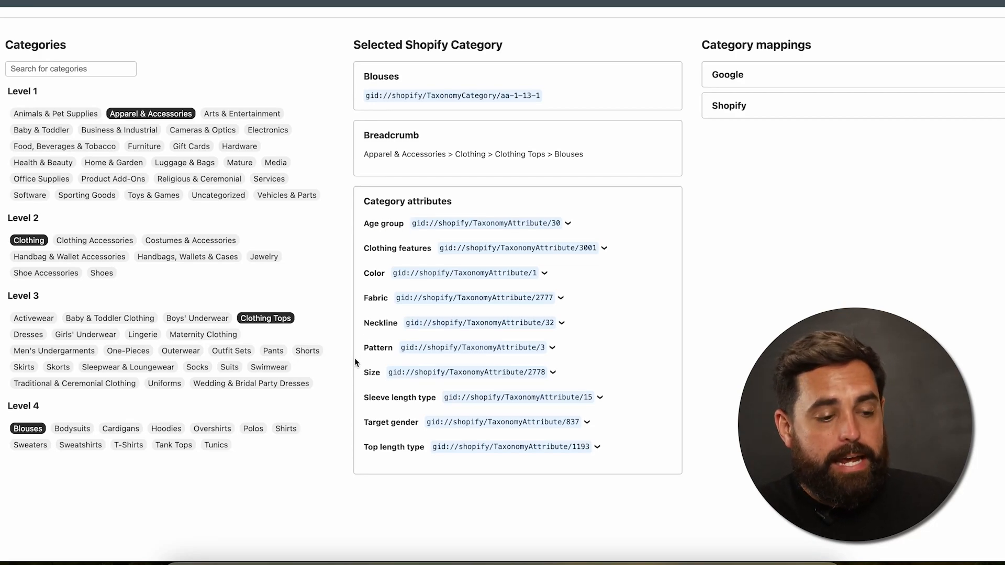
mouse_move(359, 378)
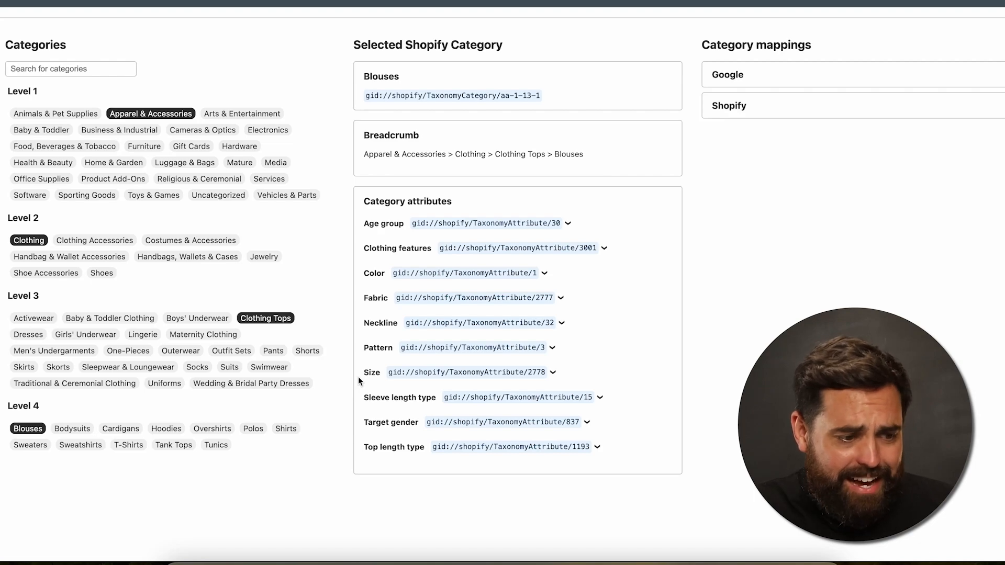
mouse_move(349, 414)
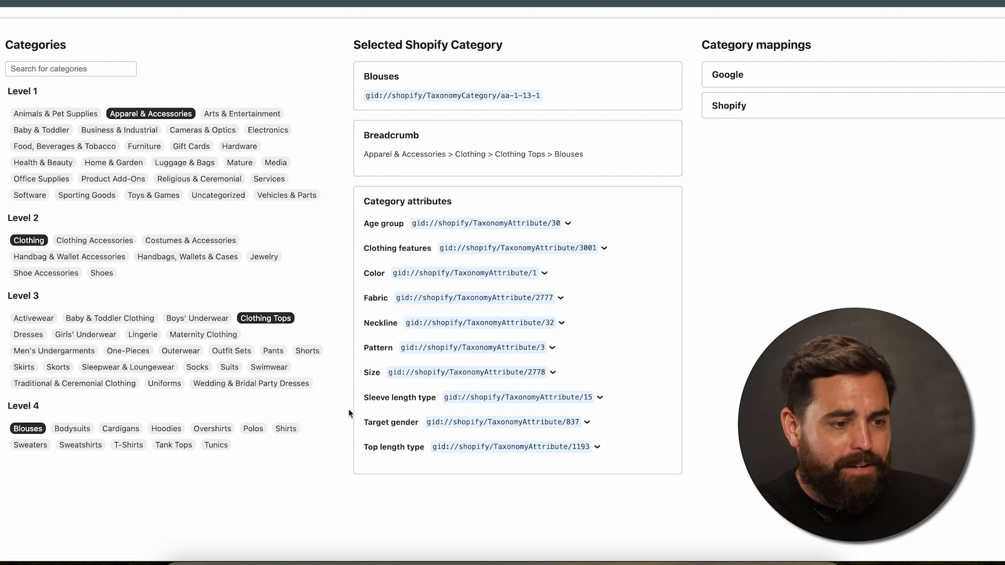
mouse_move(360, 452)
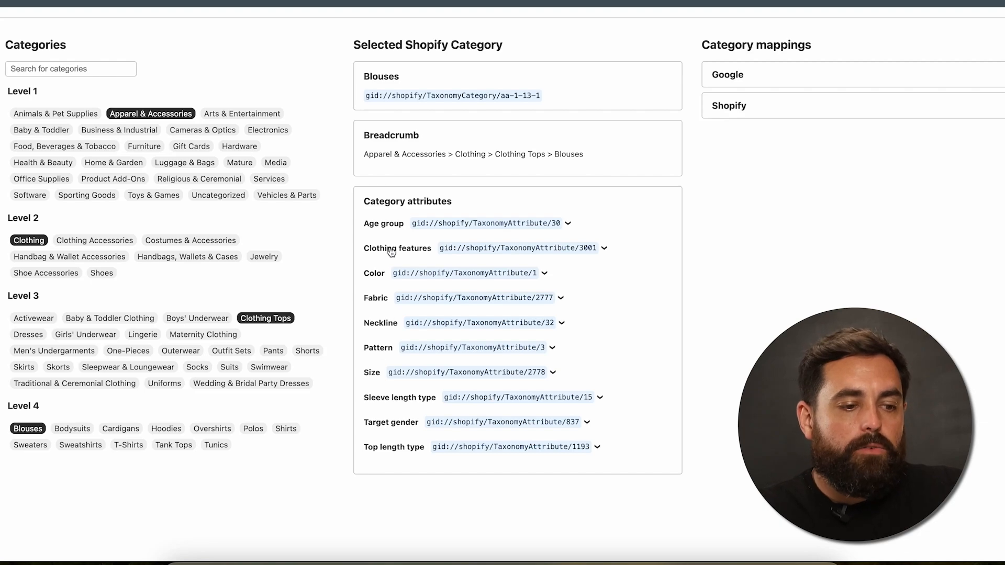
scroll("up", 3)
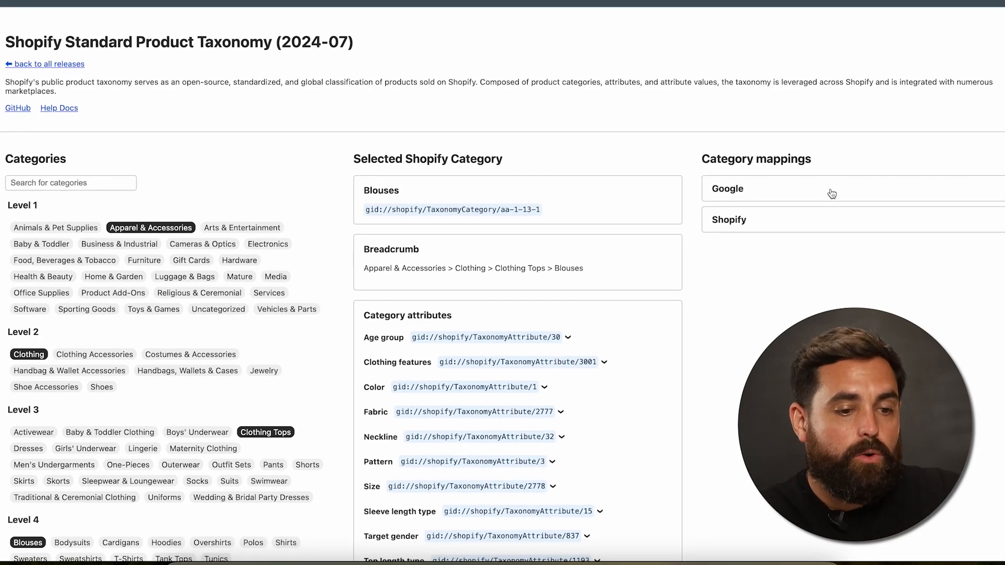
Switch from the taxonomy page to the Shopify admin Products list.
left_click(727, 189)
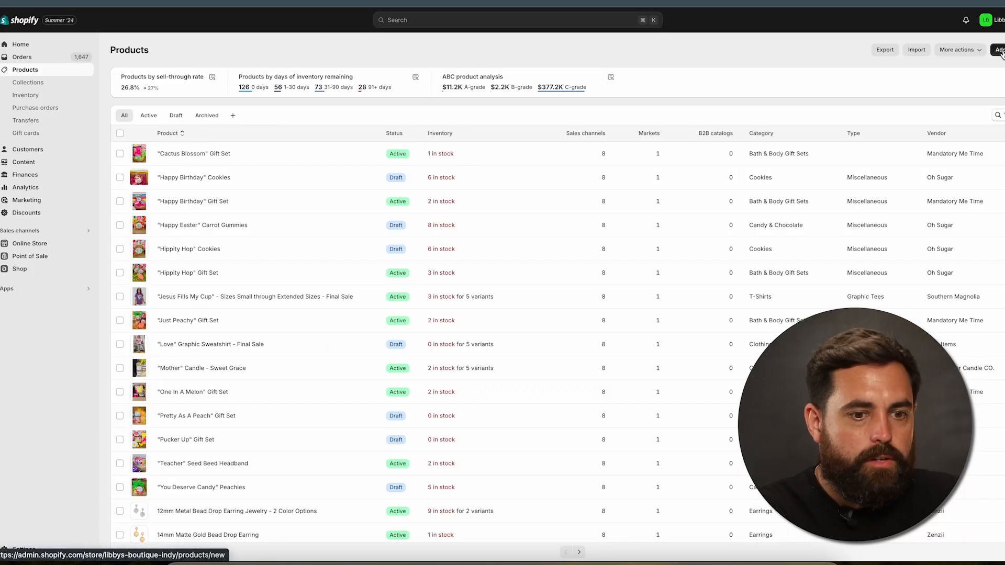
Add Halo Performance Hoodie 2.0 with description, images, $98.00 price and Hoodies category.
left_click(997, 49)
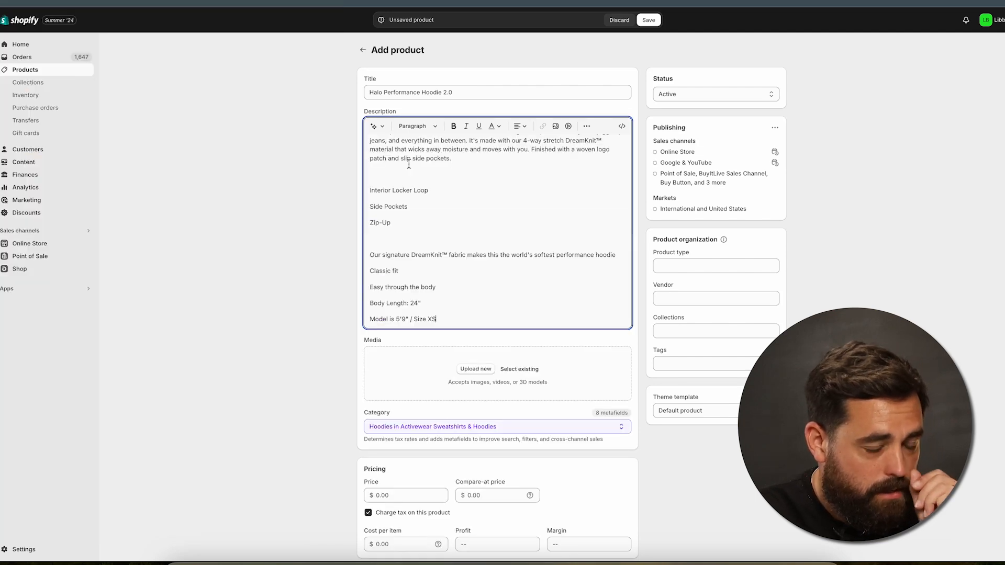
left_click(476, 368)
type("98")
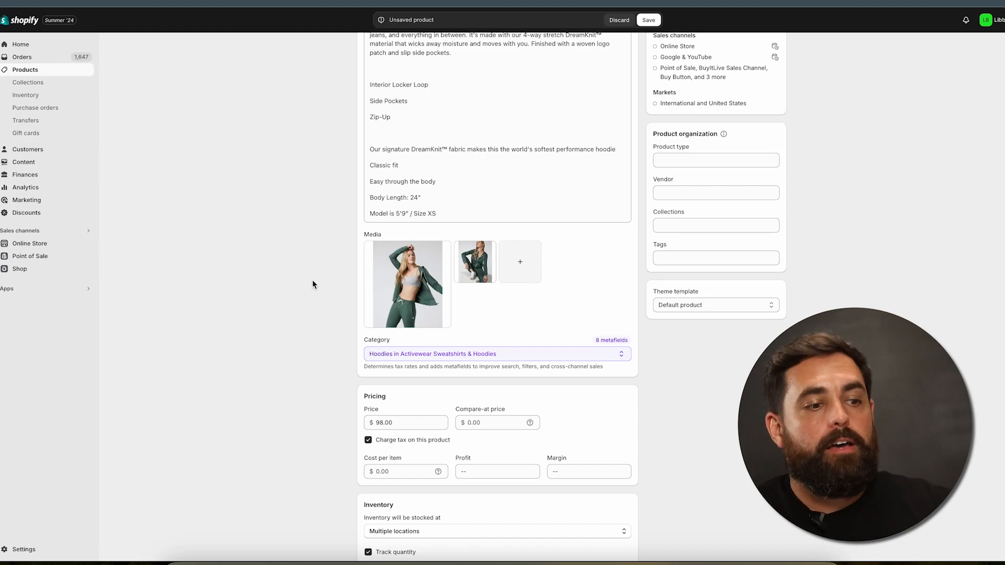
scroll("up", 3)
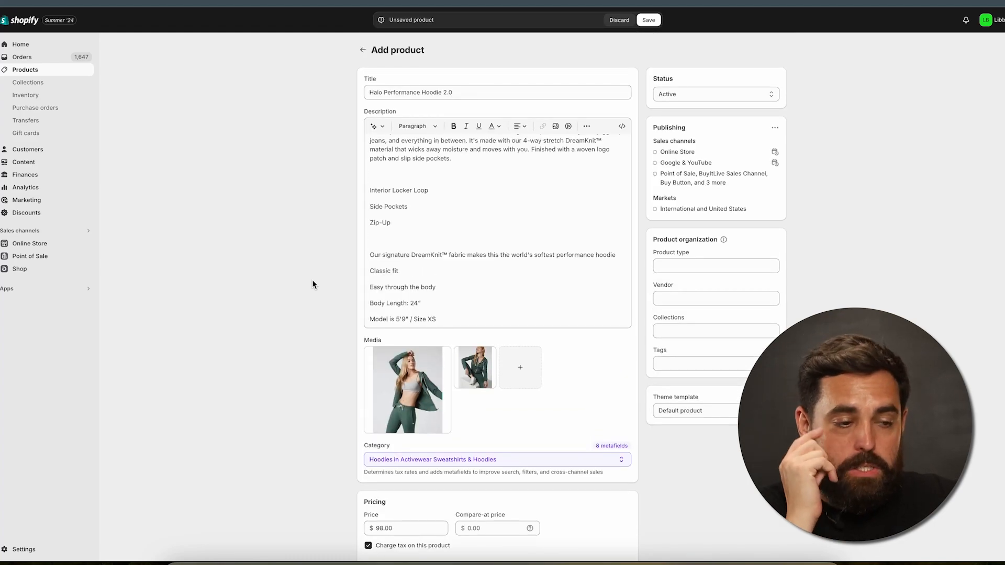
scroll("down", 3)
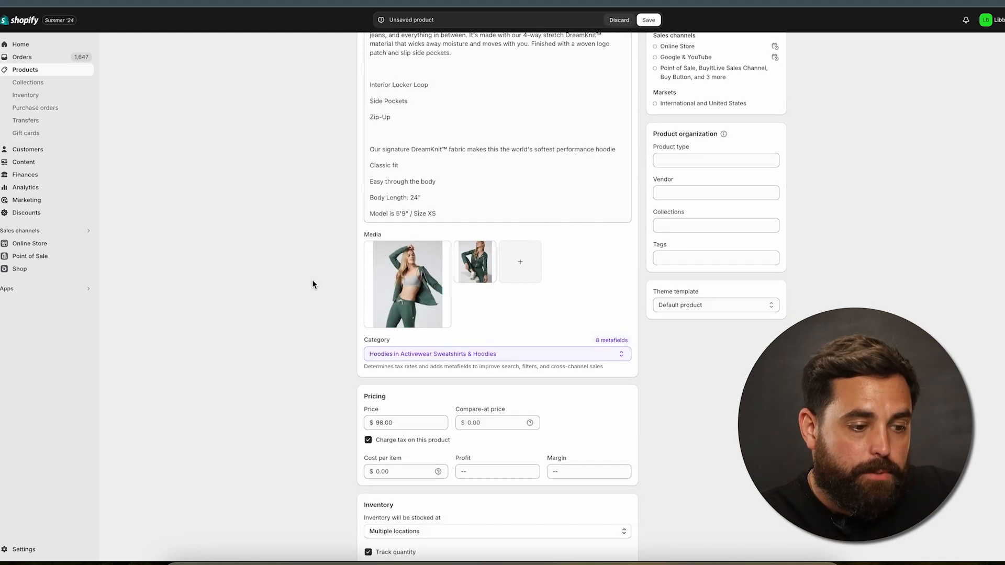
scroll("down", 3)
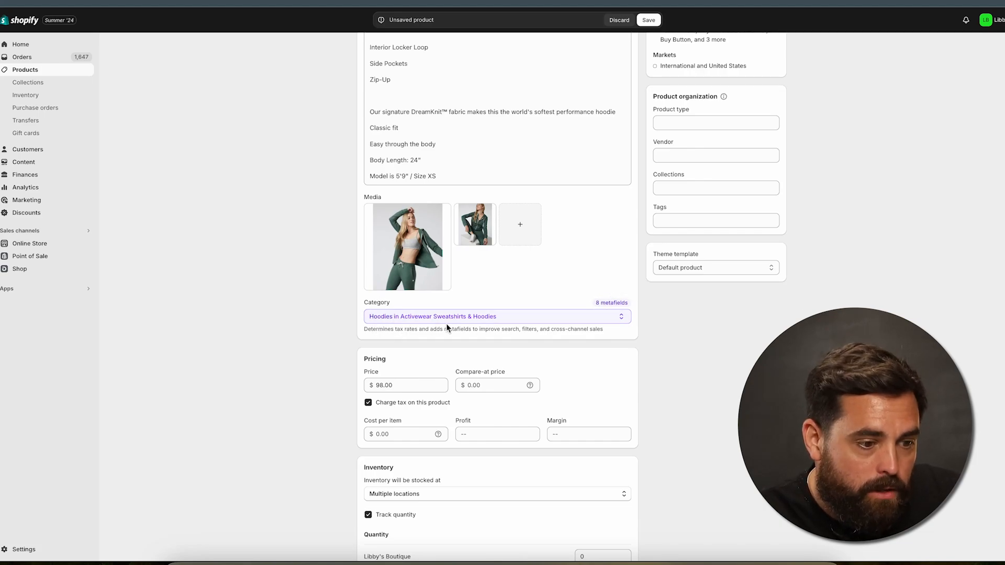
left_click(496, 316)
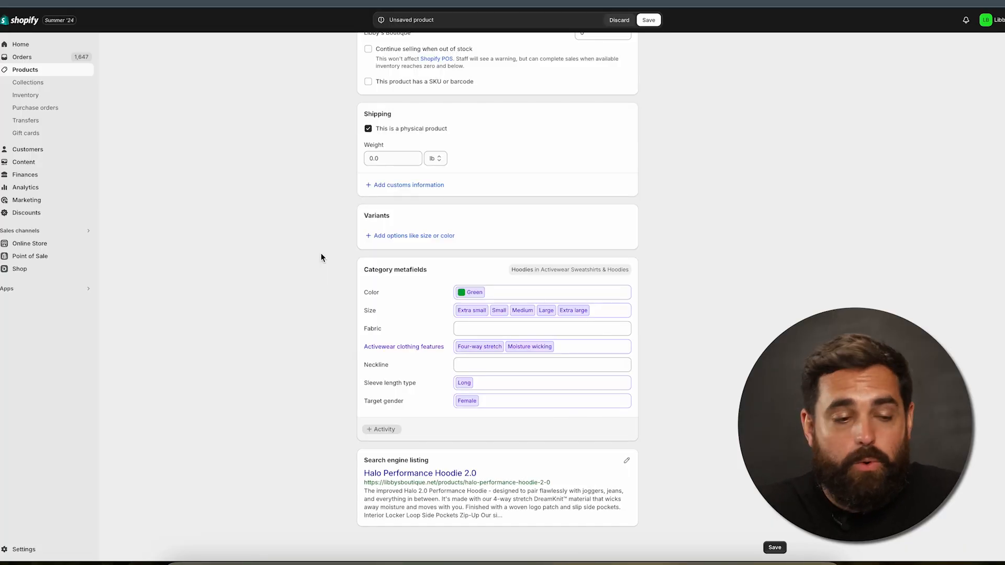
mouse_move(350, 247)
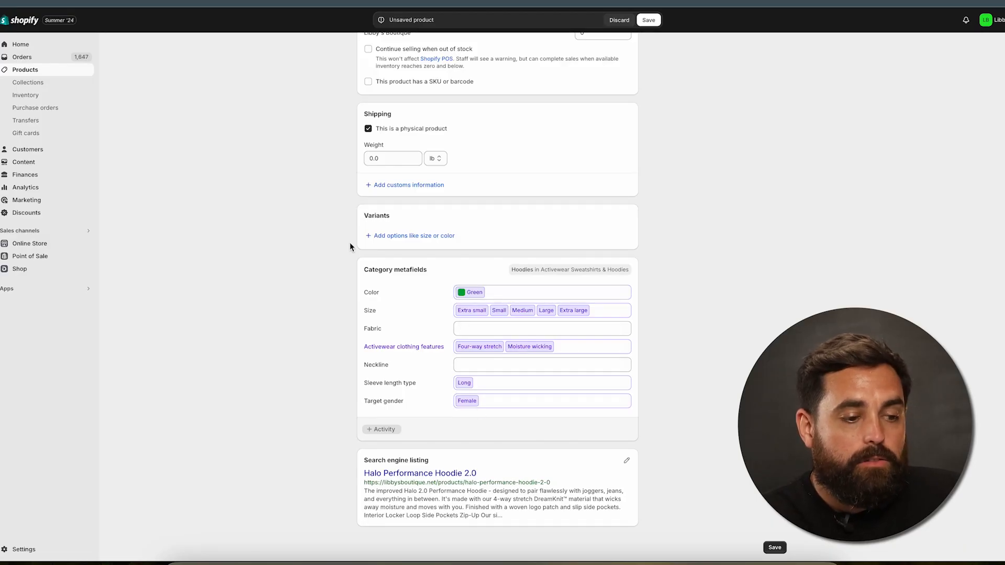
mouse_move(305, 295)
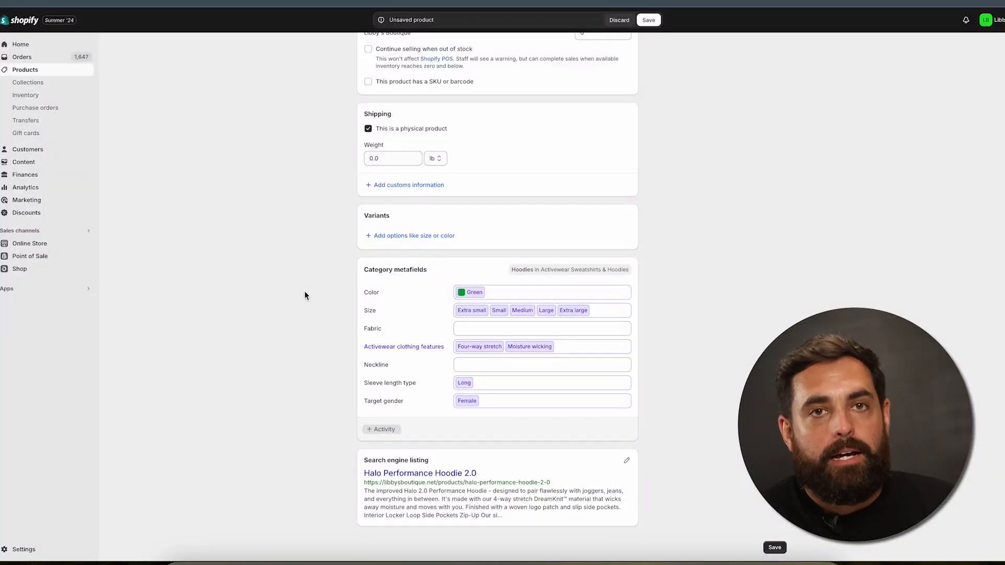
scroll("up", 3)
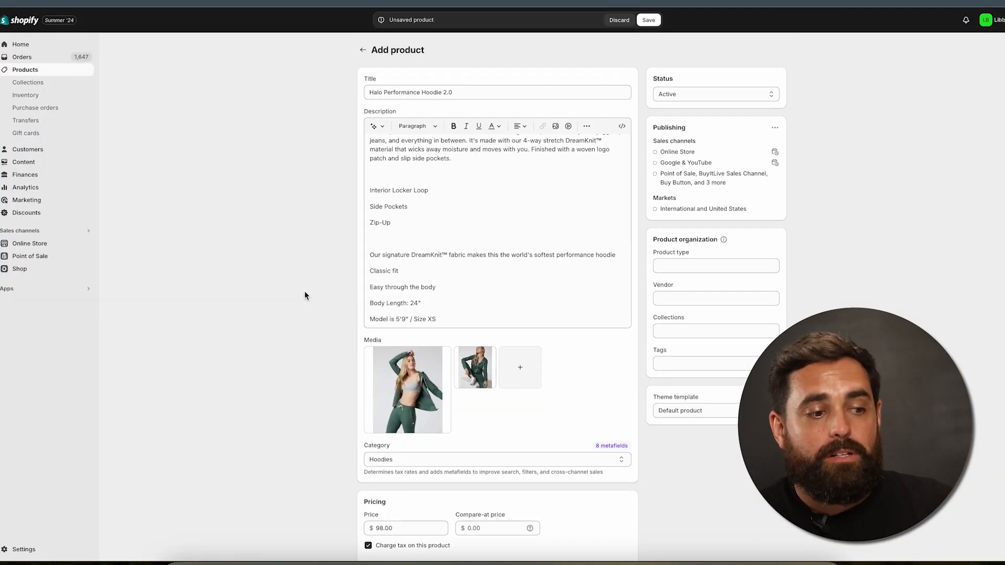
scroll("down", 3)
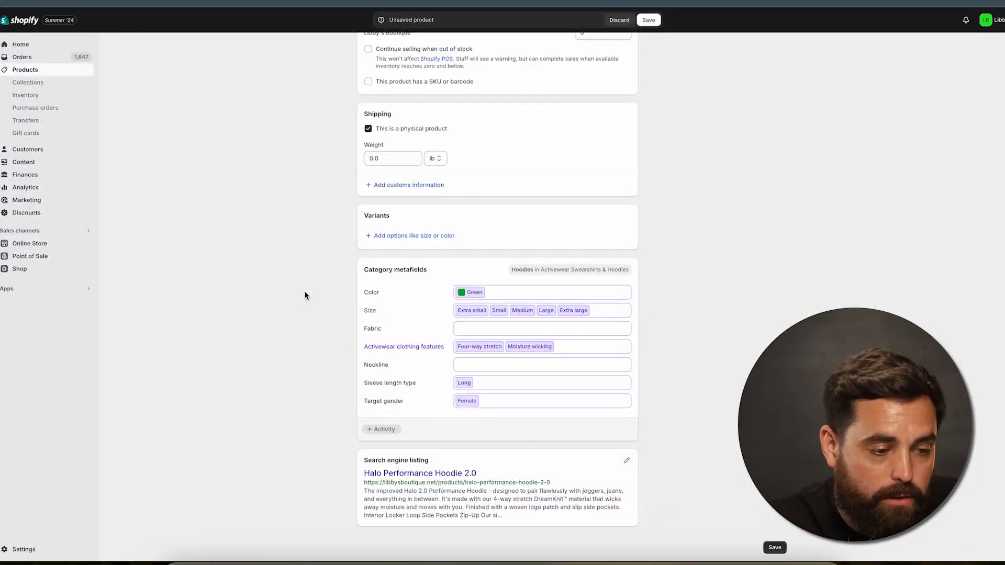
mouse_move(378, 323)
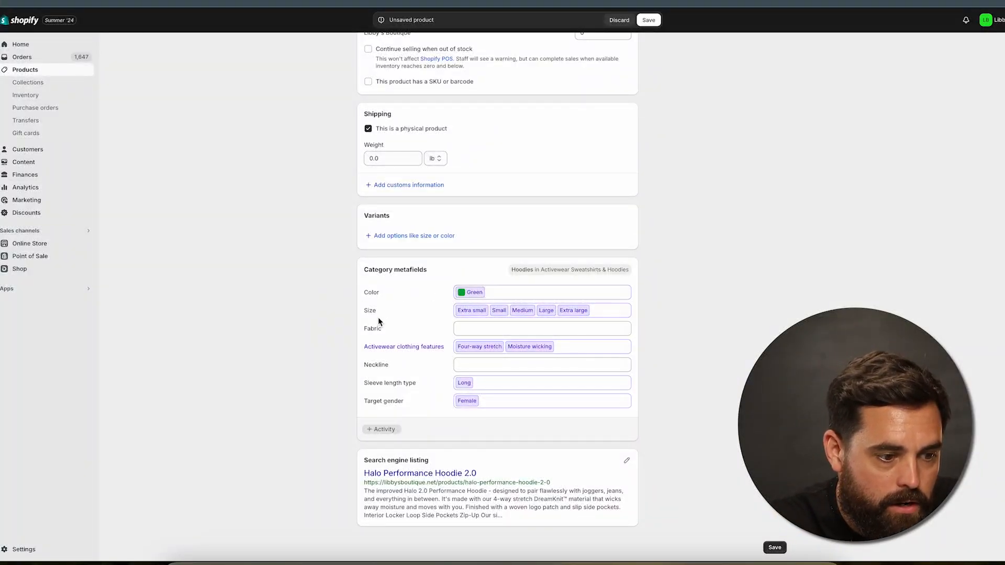
mouse_move(573, 310)
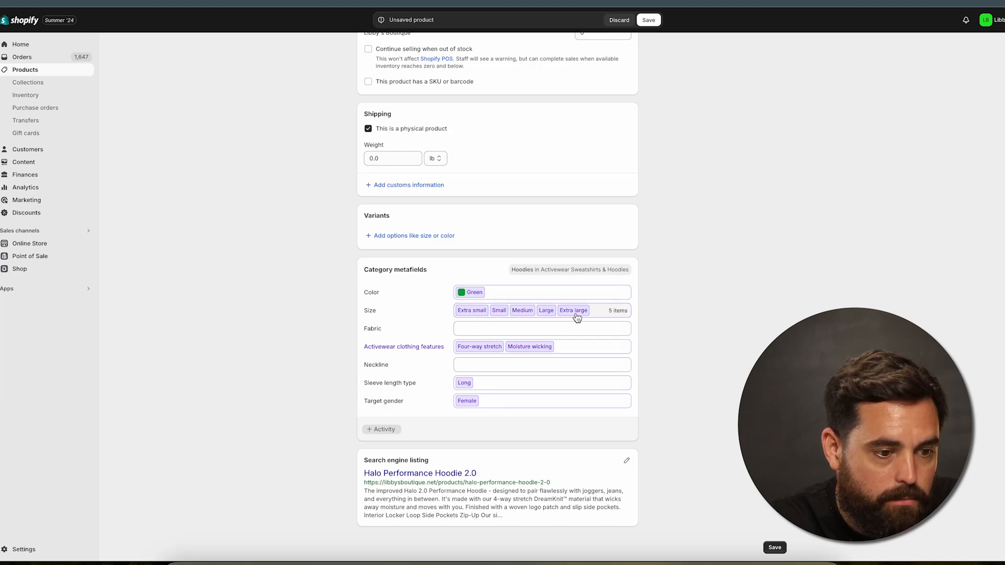
scroll("up", 3)
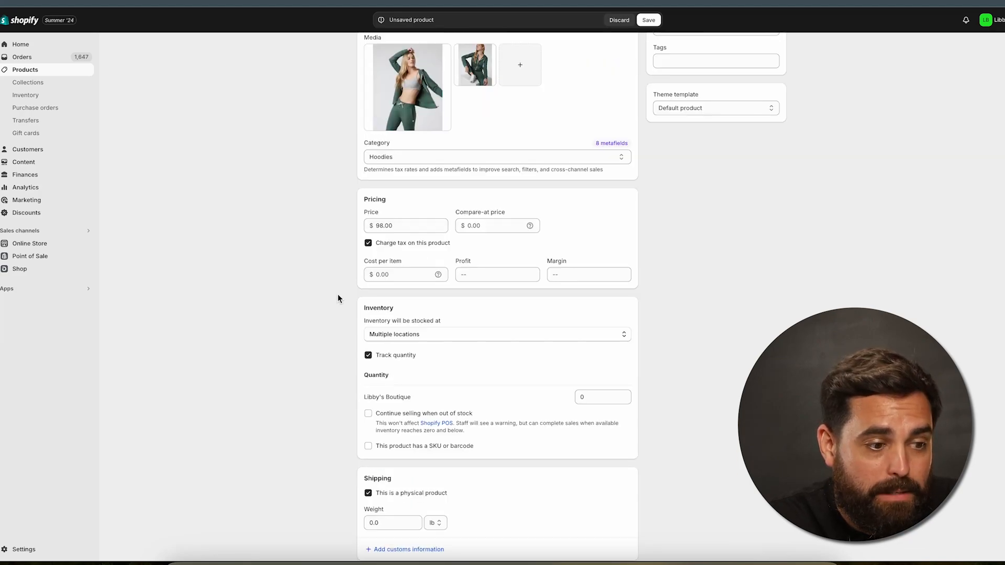
scroll("down", 3)
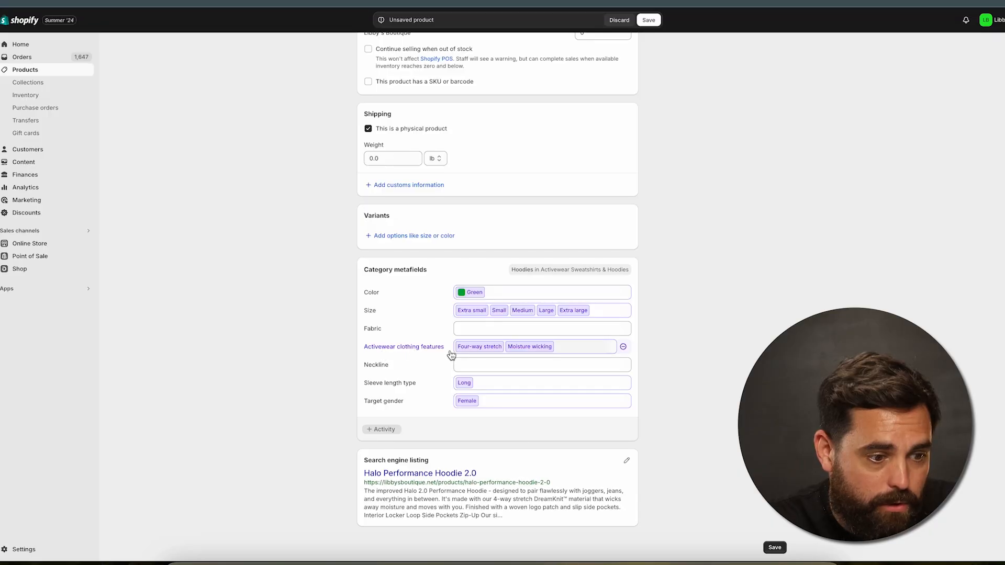
mouse_move(410, 402)
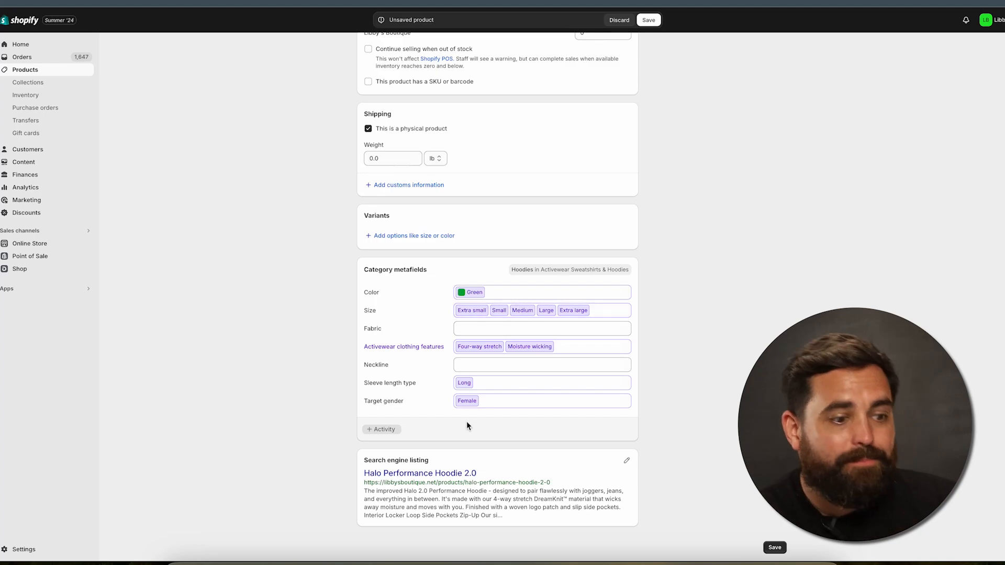
left_click(540, 401)
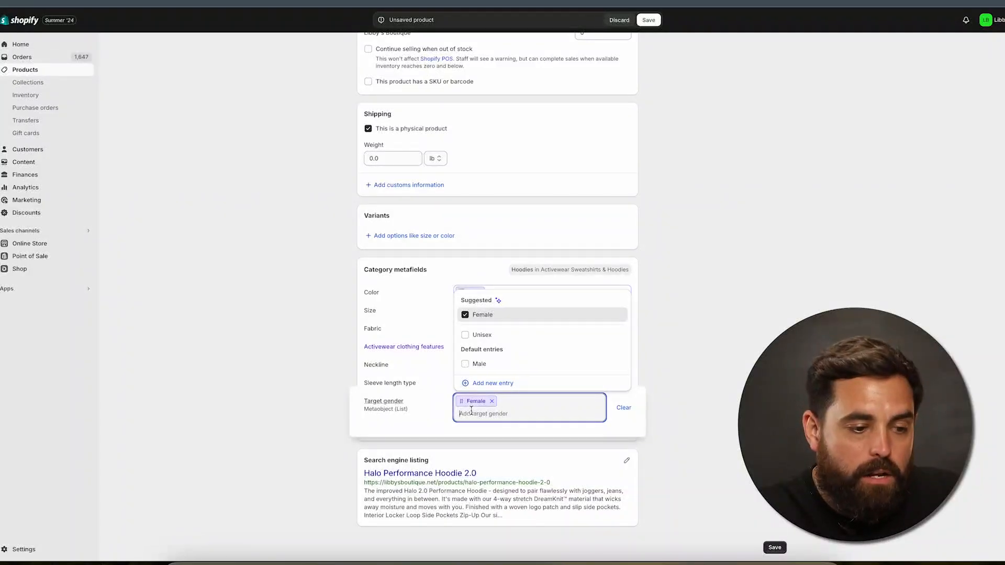
mouse_move(542, 410)
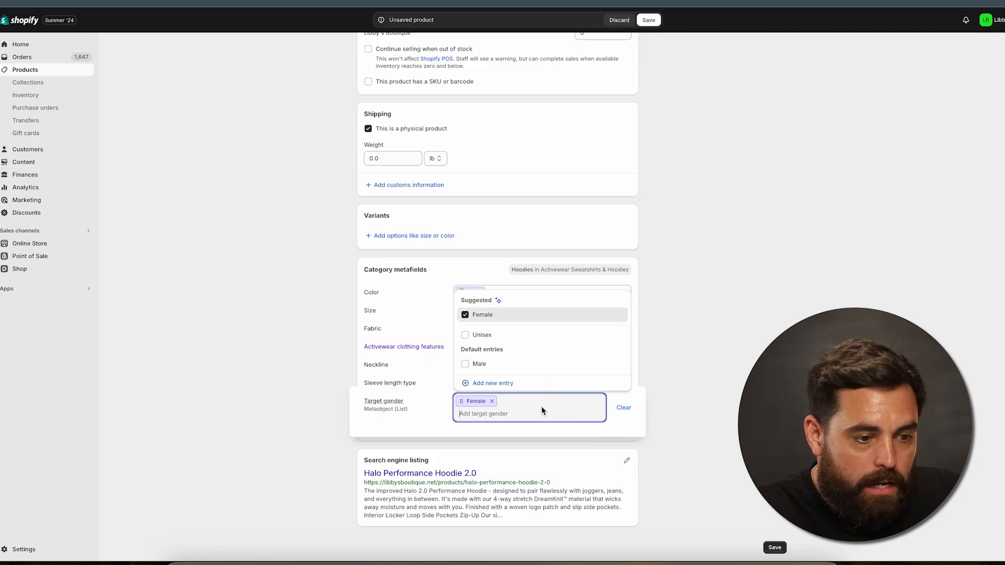
mouse_move(500, 304)
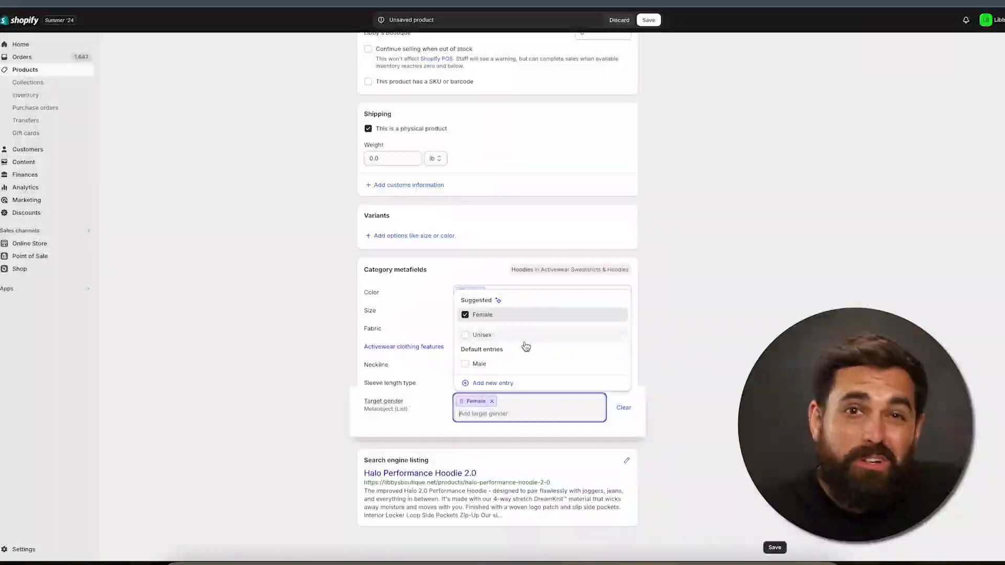
mouse_move(630, 380)
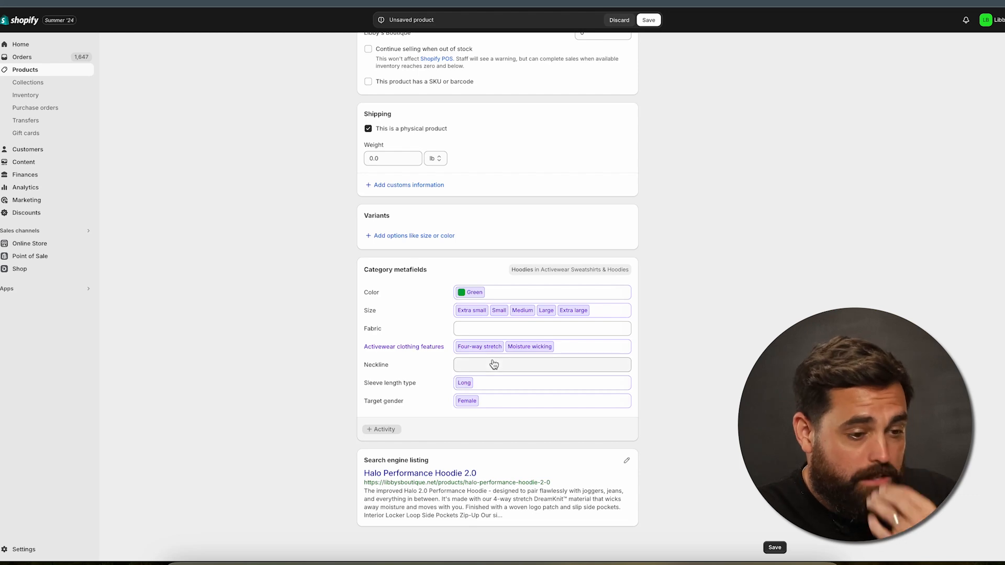
mouse_move(319, 269)
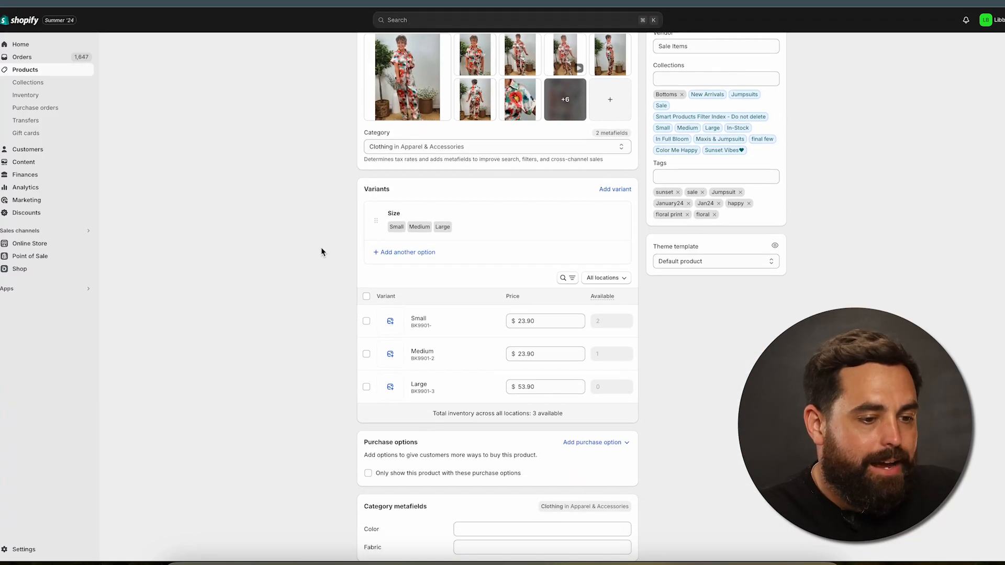
scroll("down", 3)
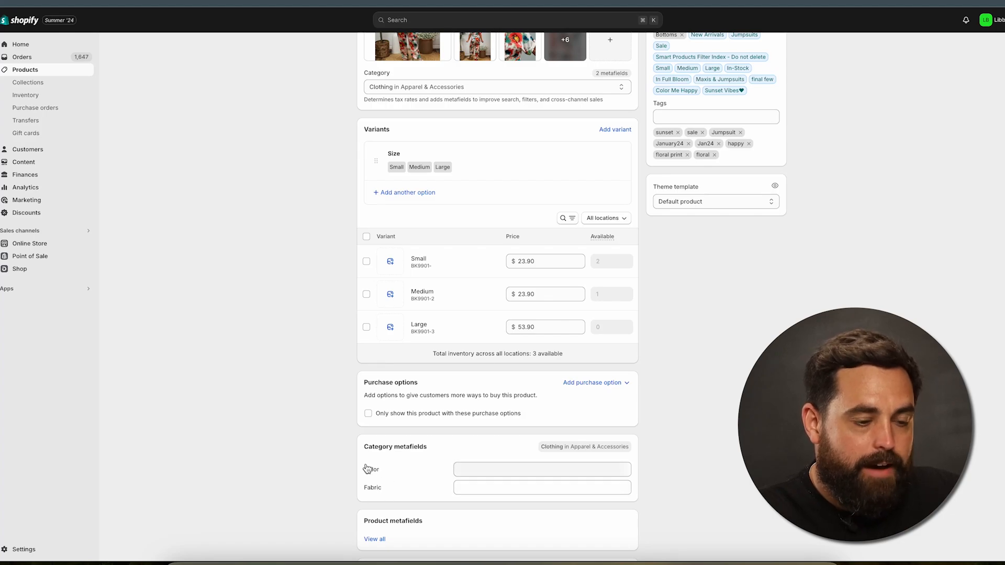
mouse_move(378, 482)
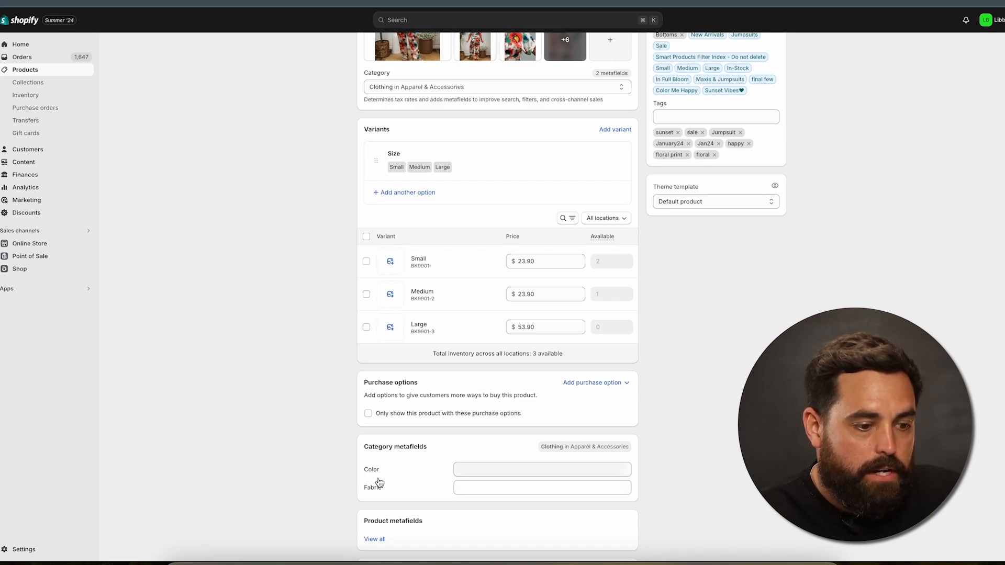
mouse_move(334, 148)
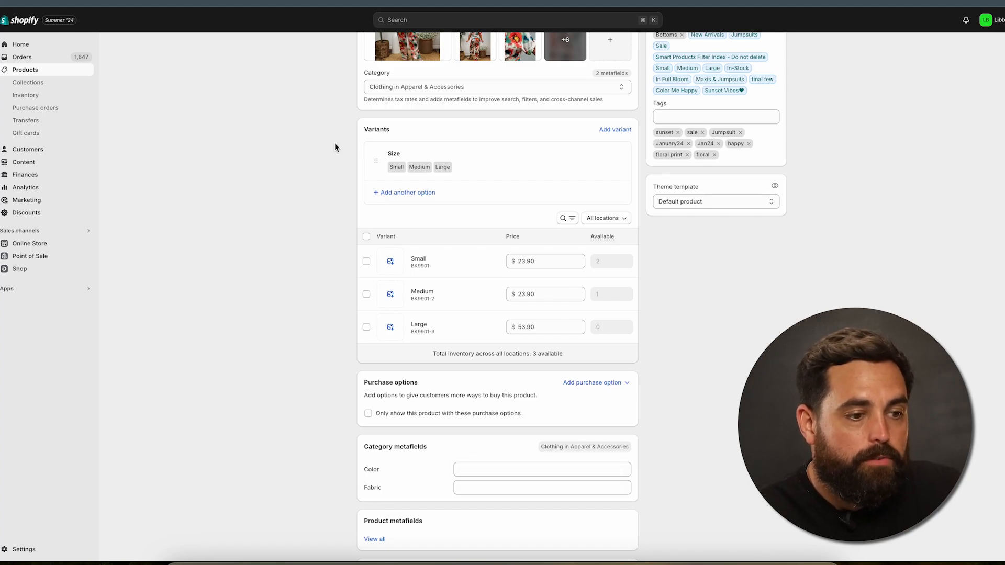
left_click(497, 86)
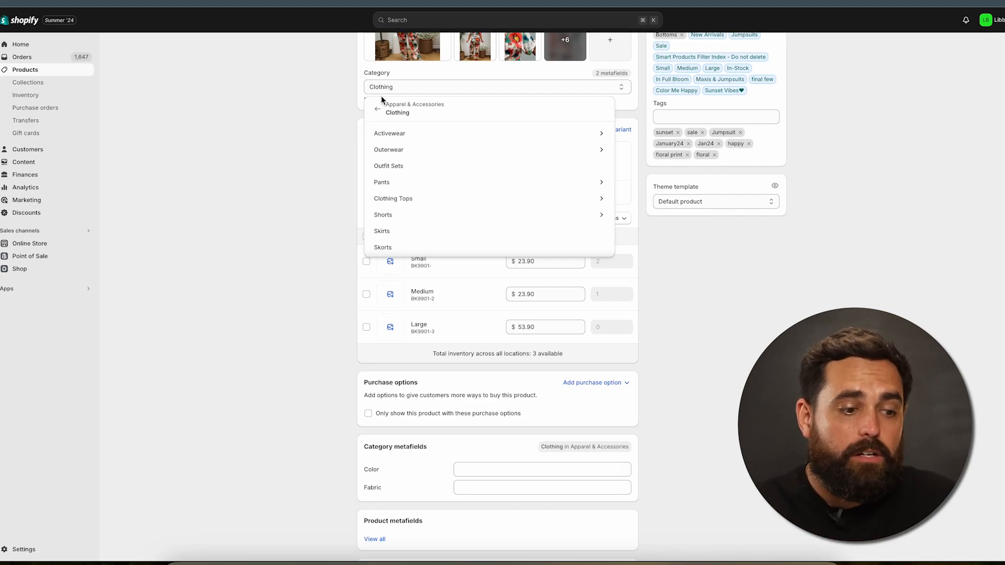
mouse_move(305, 107)
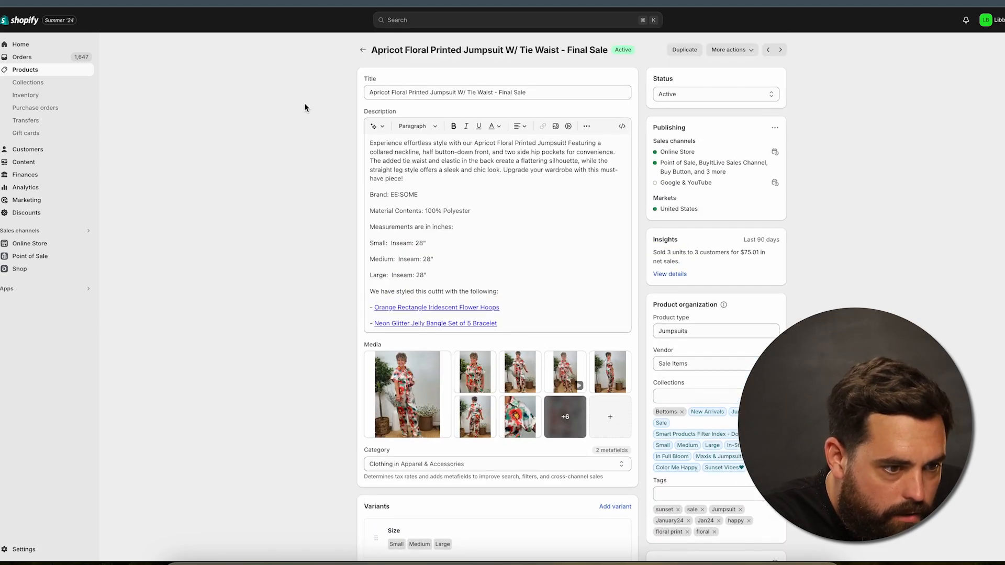
Scroll to the jumpsuit's Clothing Tops metafields, including Size, Neckline and Top length type.
scroll("down", 3)
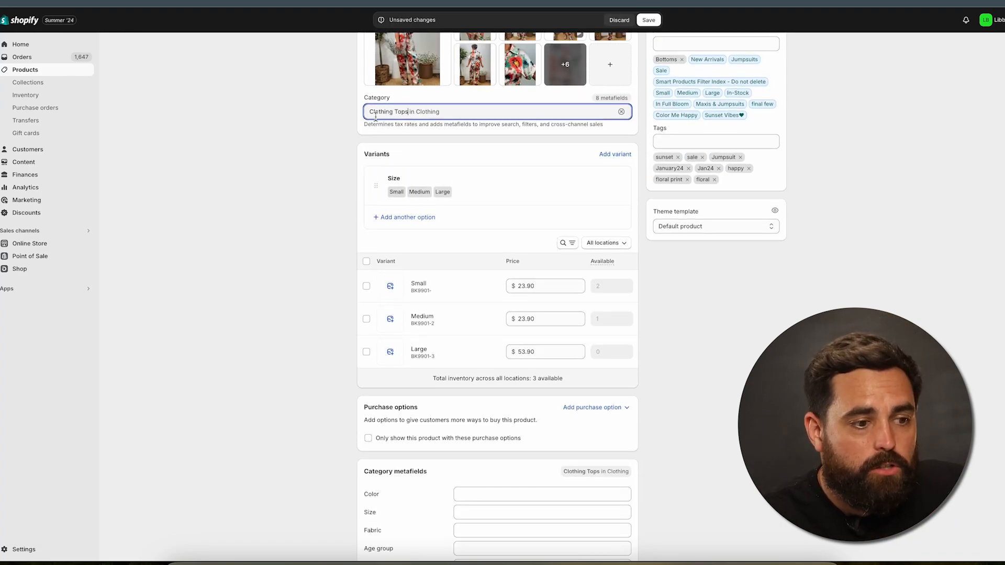
mouse_move(313, 309)
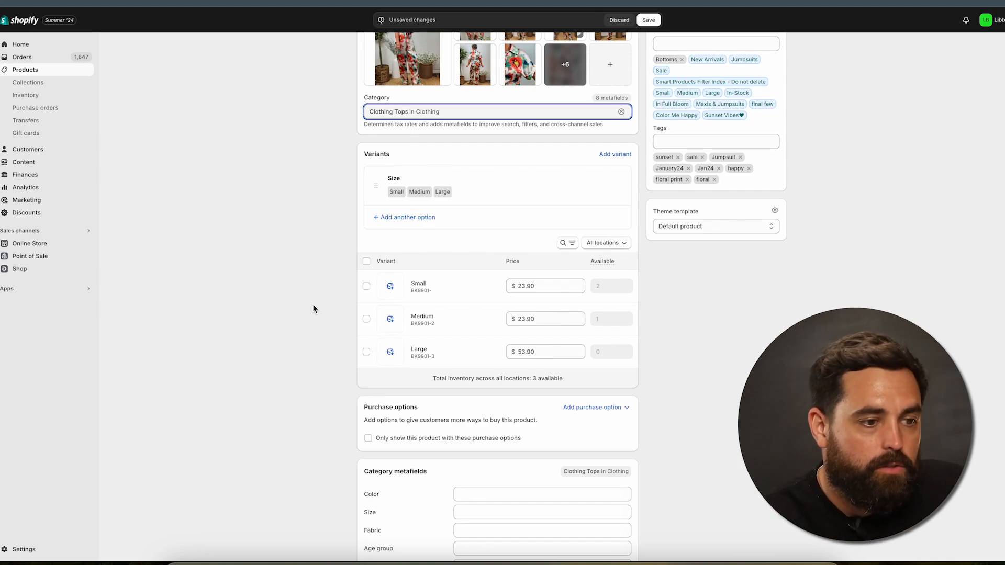
scroll("down", 3)
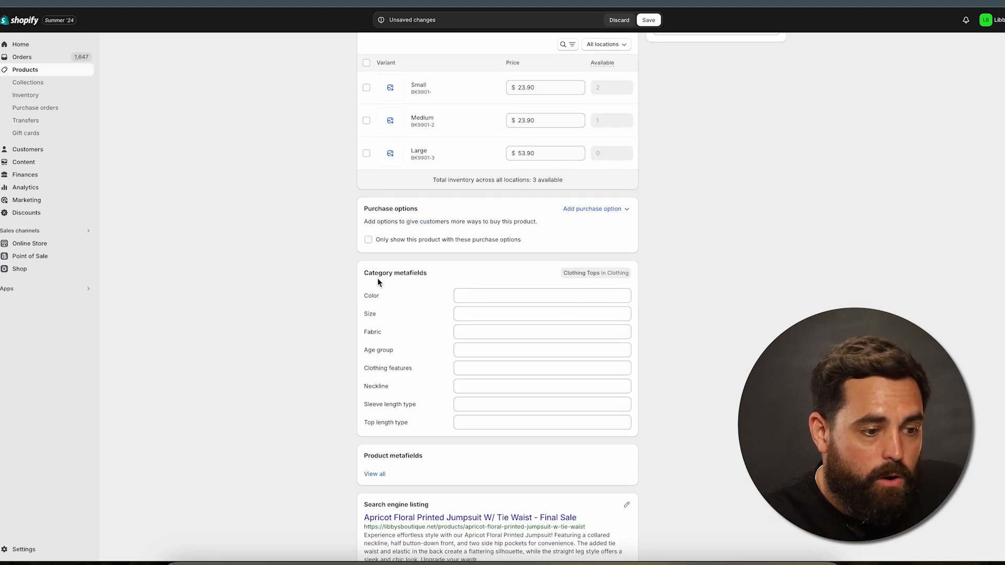
mouse_move(282, 327)
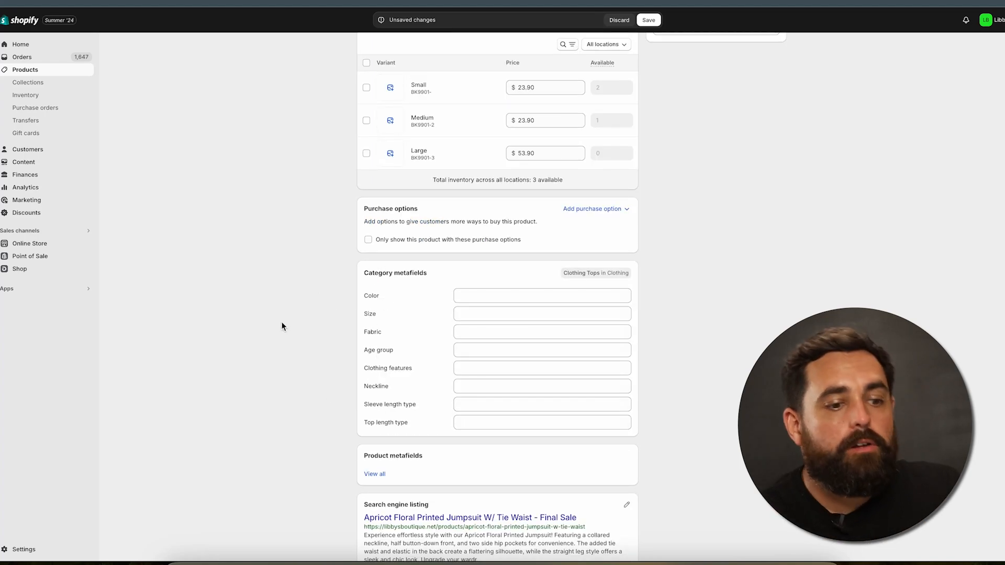